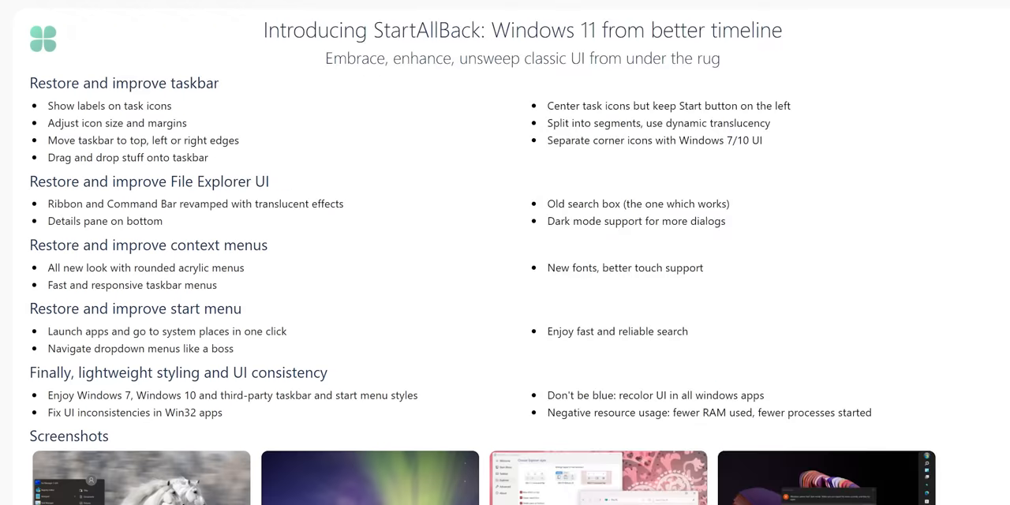
Step: Enable Centered task icons and Segments in StartAllBack, then show the tray Wi-Fi list
scroll(down, 3)
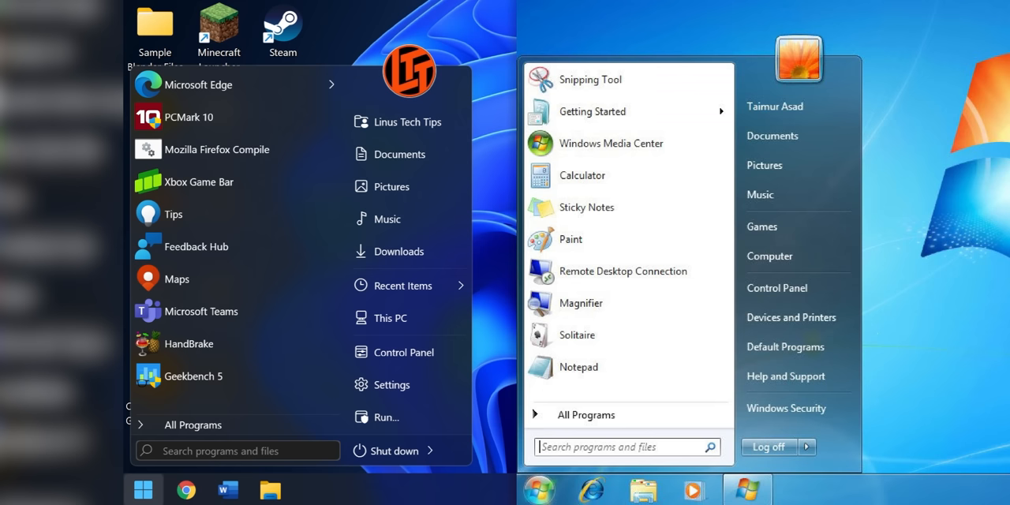
text(team)
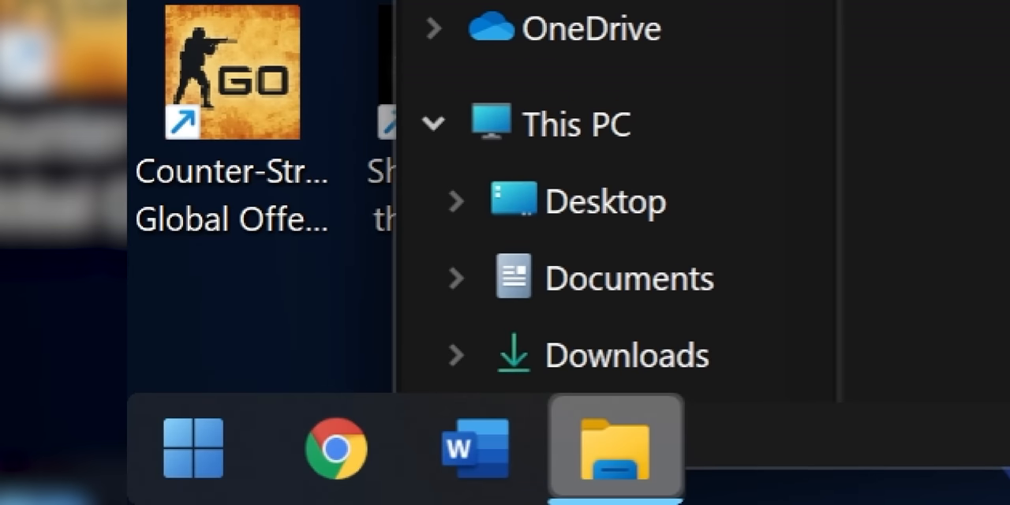
click(335, 449)
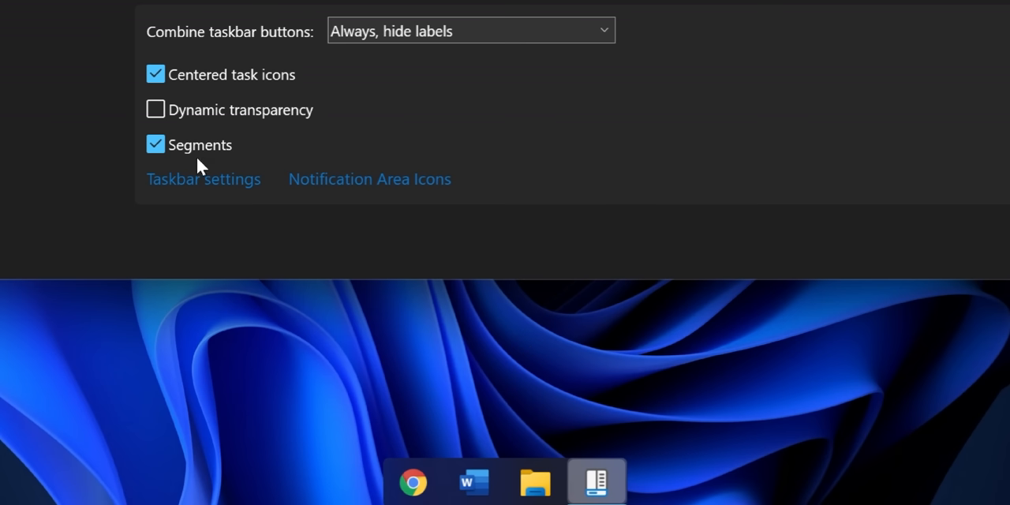
click(155, 144)
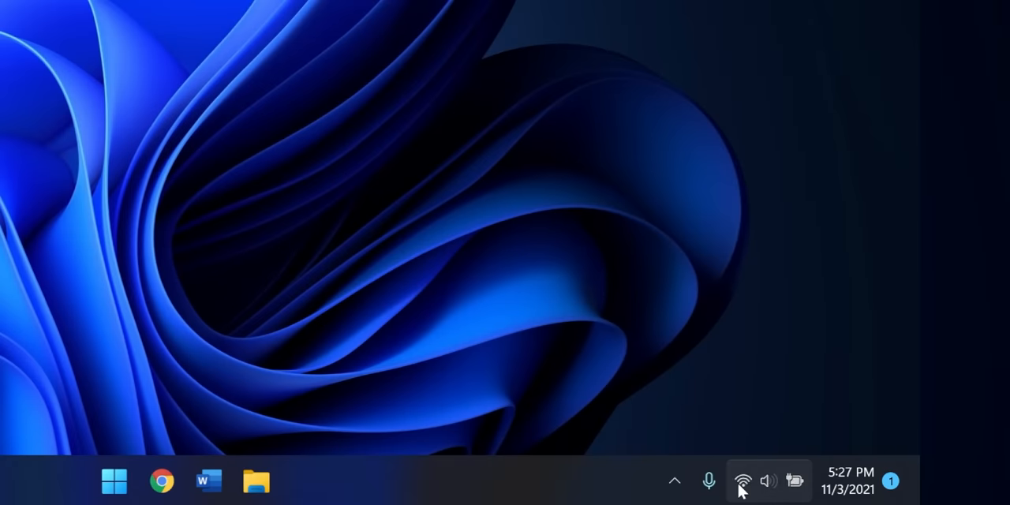
click(741, 480)
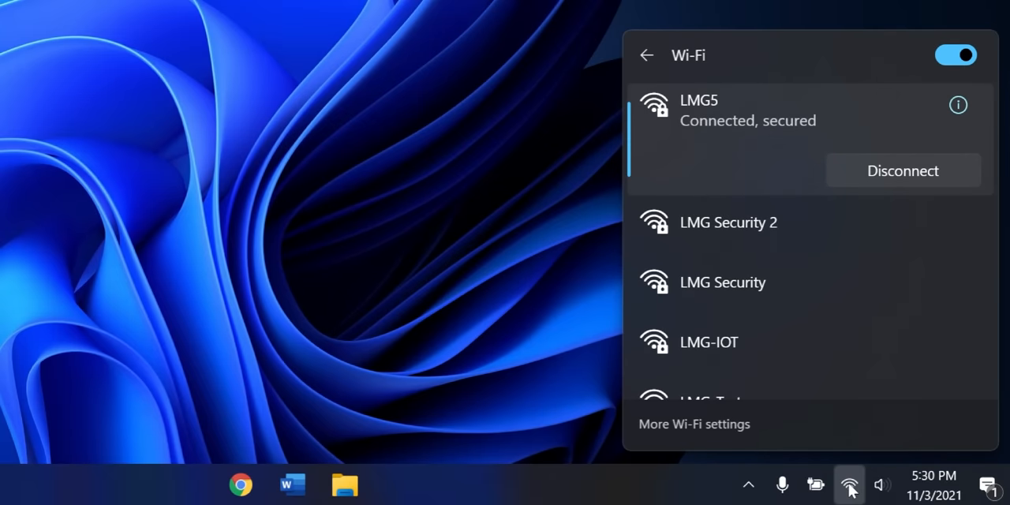
click(882, 485)
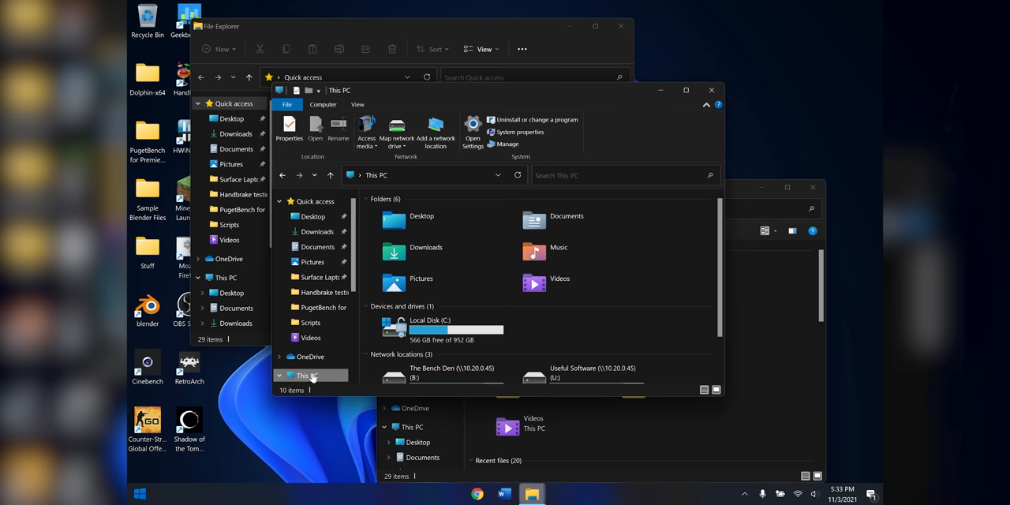
Step: Move the taskbar to the left edge and open its Wi-Fi network list
click(437, 329)
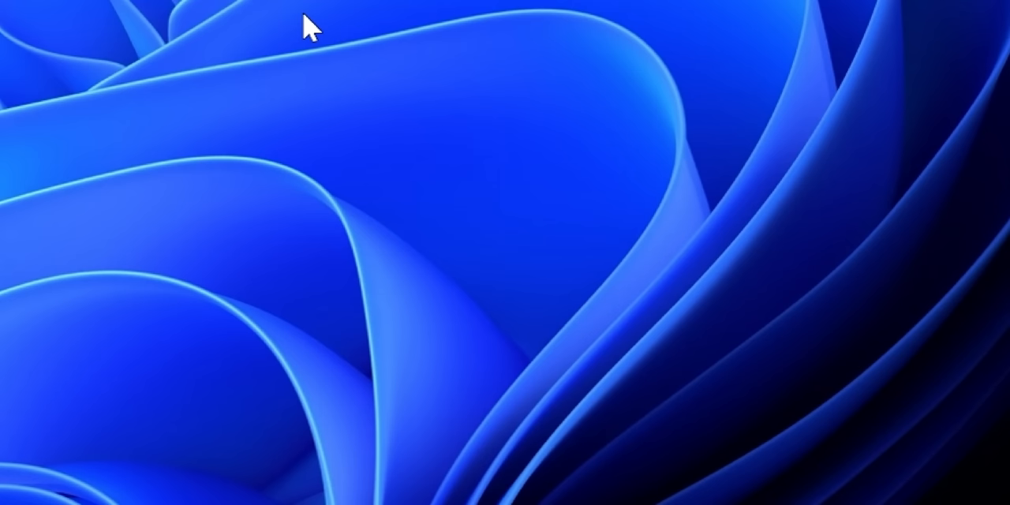
right_click(307, 27)
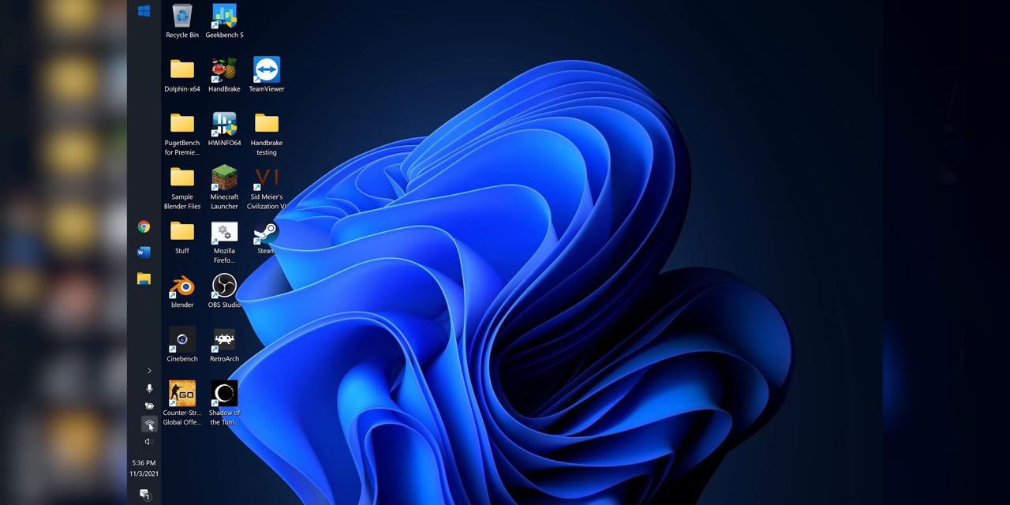
click(149, 425)
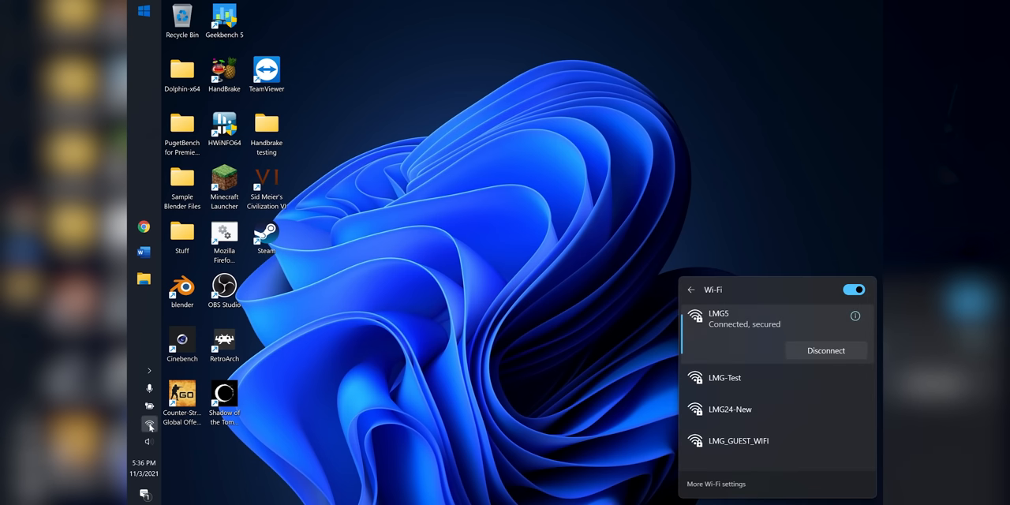
scroll(down, 3)
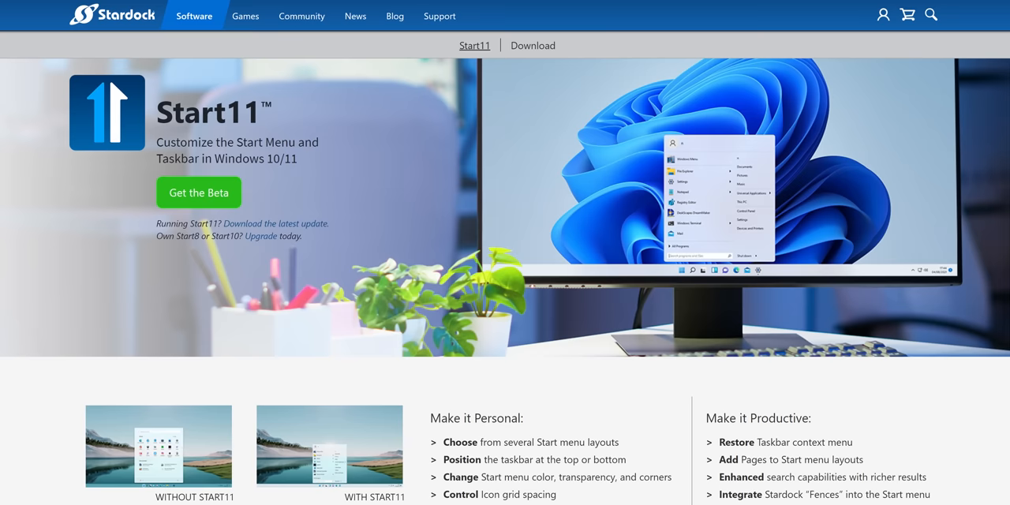
scroll(down, 3)
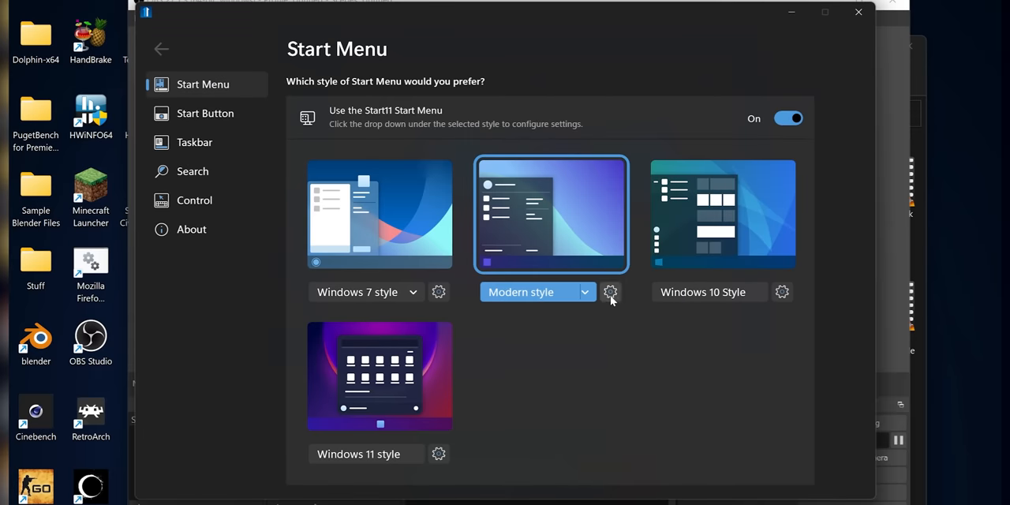
Step: Open Start11's Modern style gear settings and scroll through its Configuration options
click(610, 291)
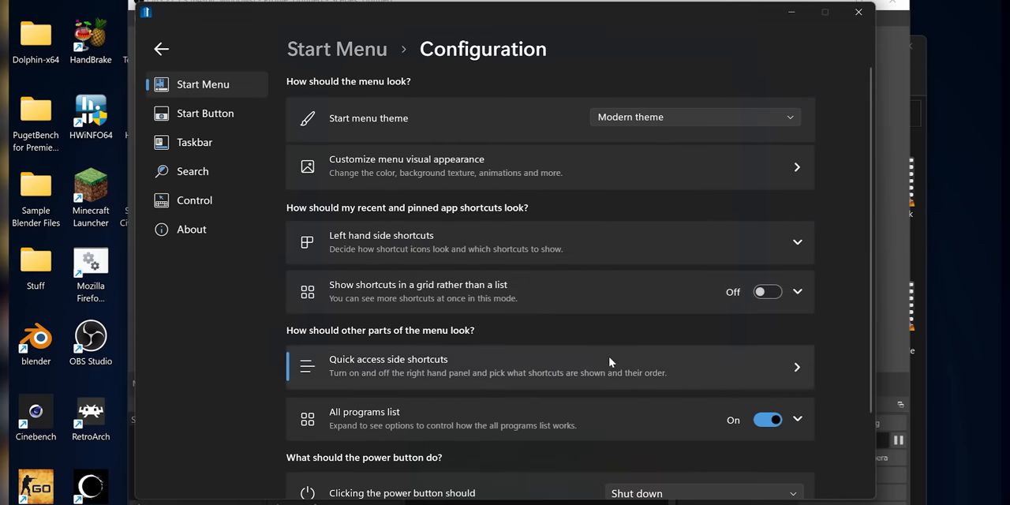
scroll(down, 3)
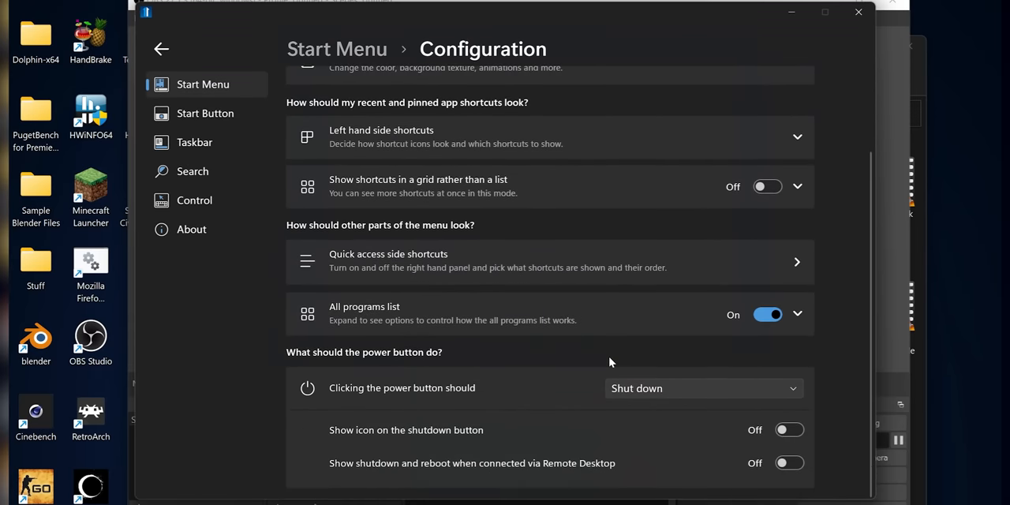
click(205, 113)
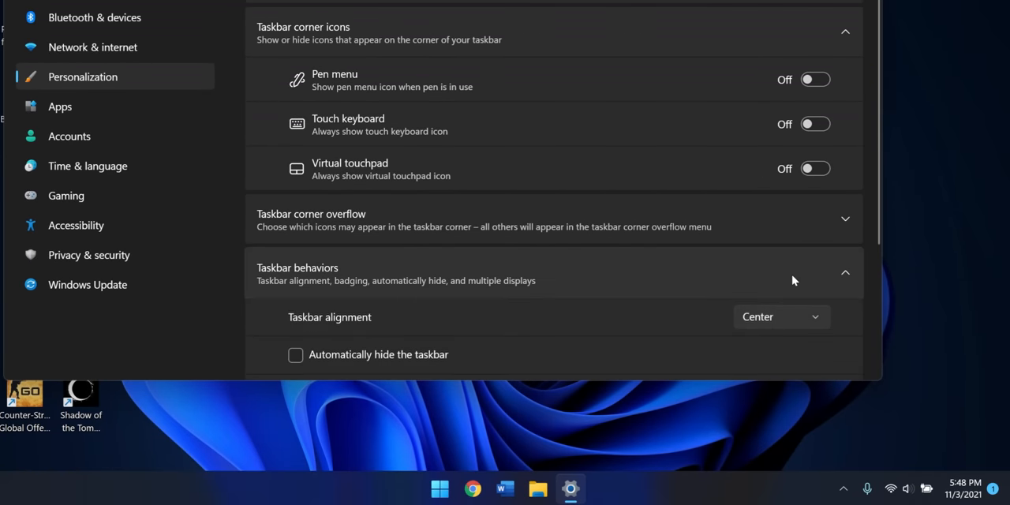
Step: Choose Center from the Taskbar alignment dropdown in Taskbar behaviors
click(781, 317)
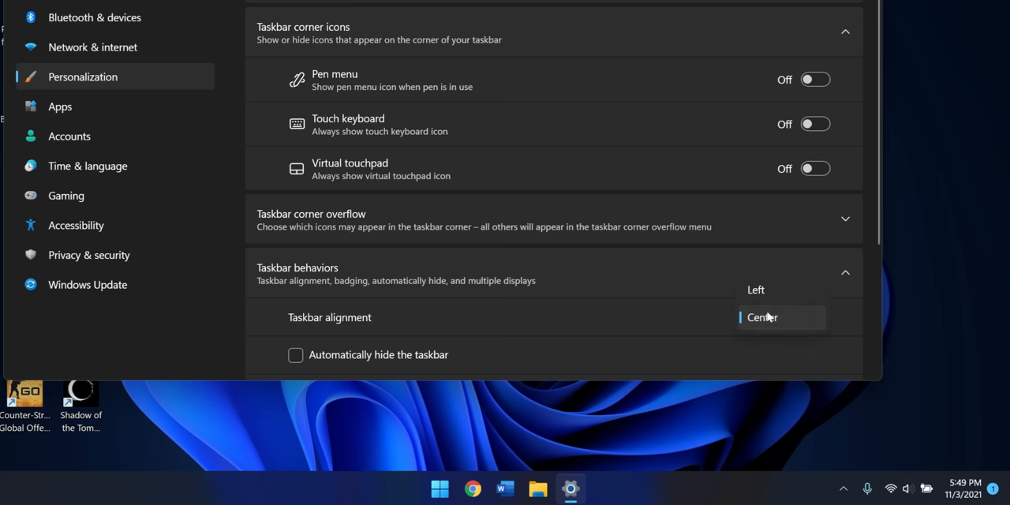
click(756, 289)
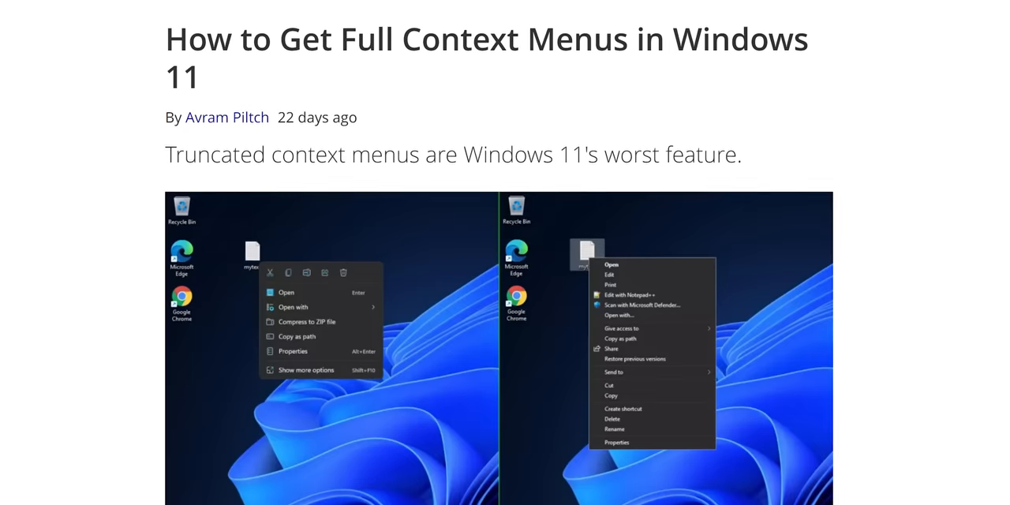
scroll(down, 3)
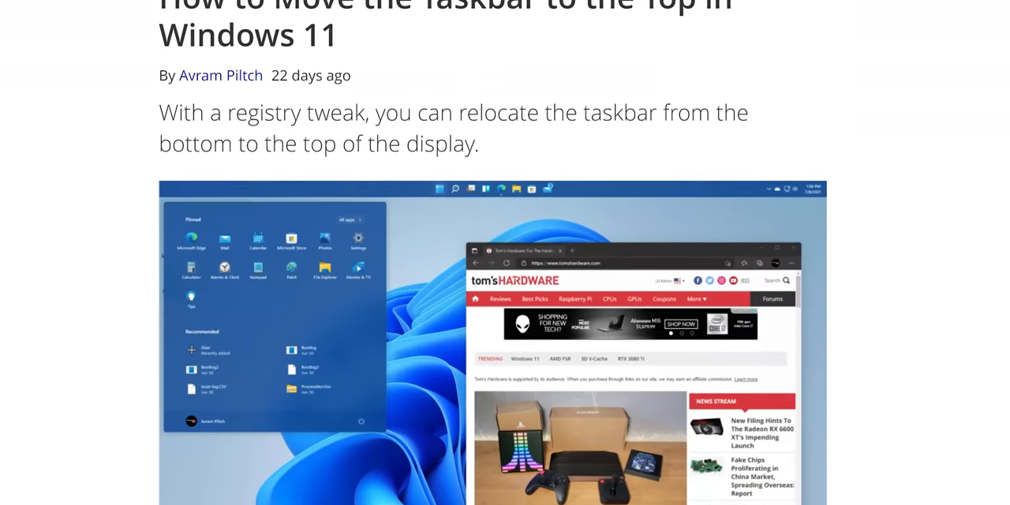
scroll(down, 3)
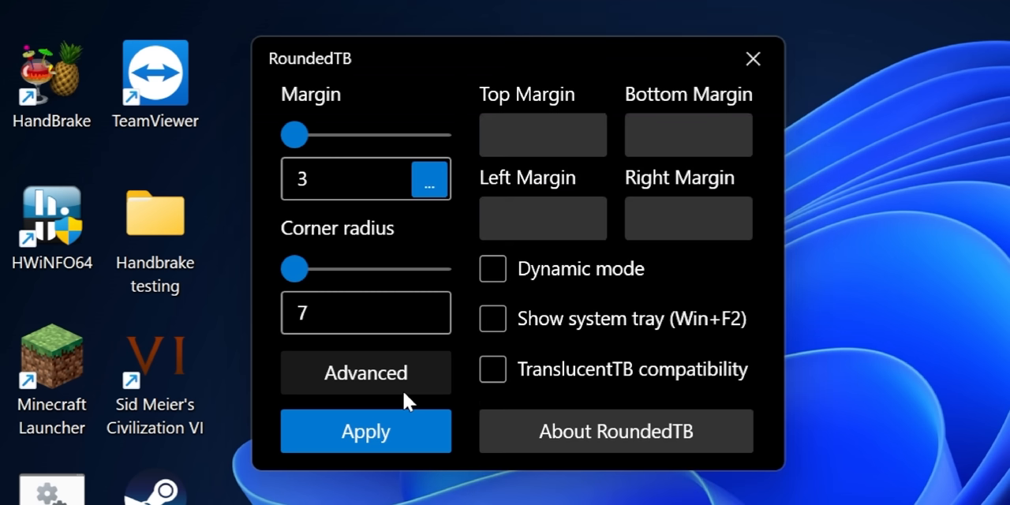
mouse_move(658, 329)
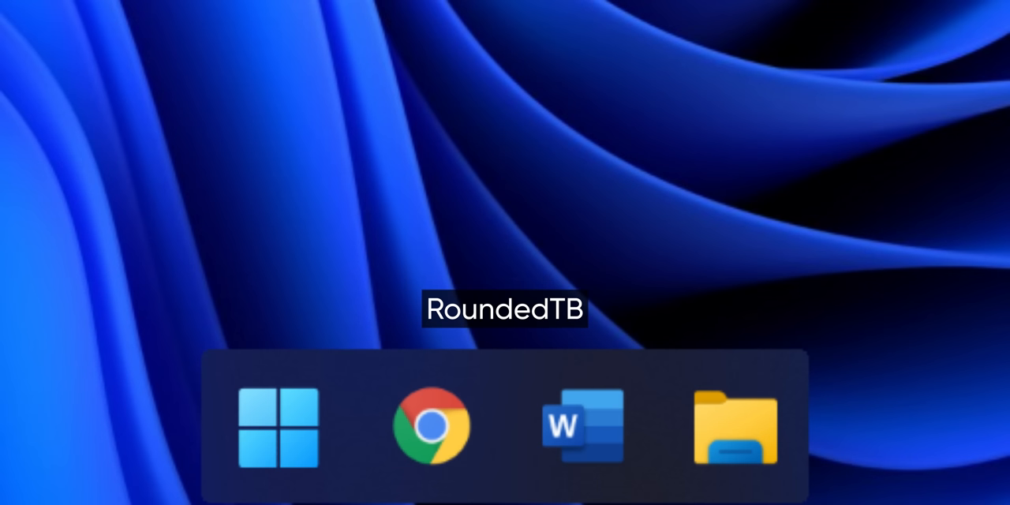
Step: Open RoundedTB to apply margin 3 and corner radius 7
click(432, 426)
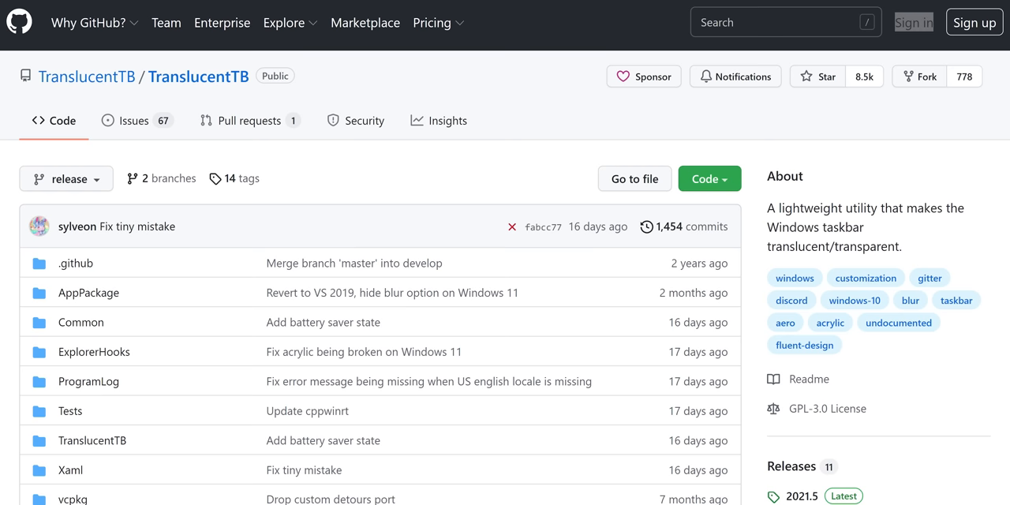
scroll(down, 3)
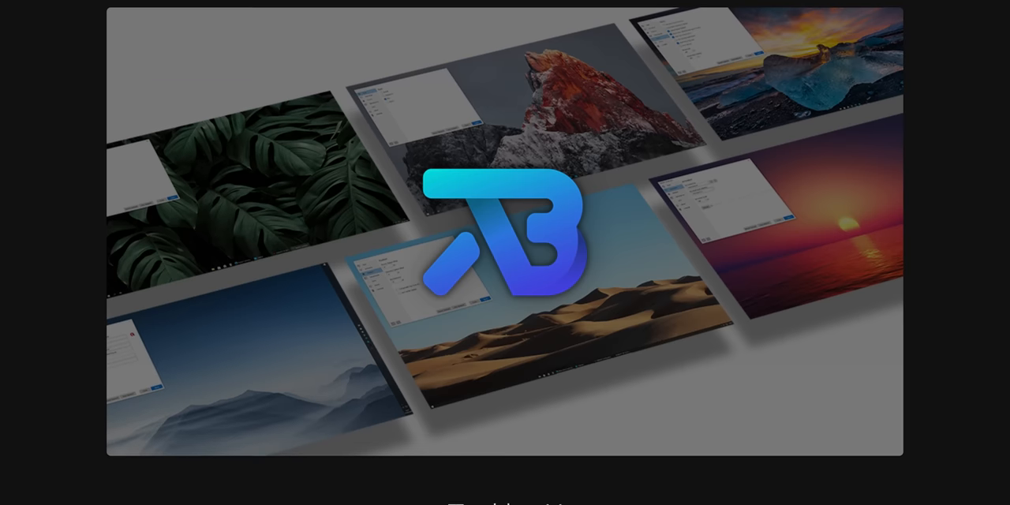
scroll(down, 3)
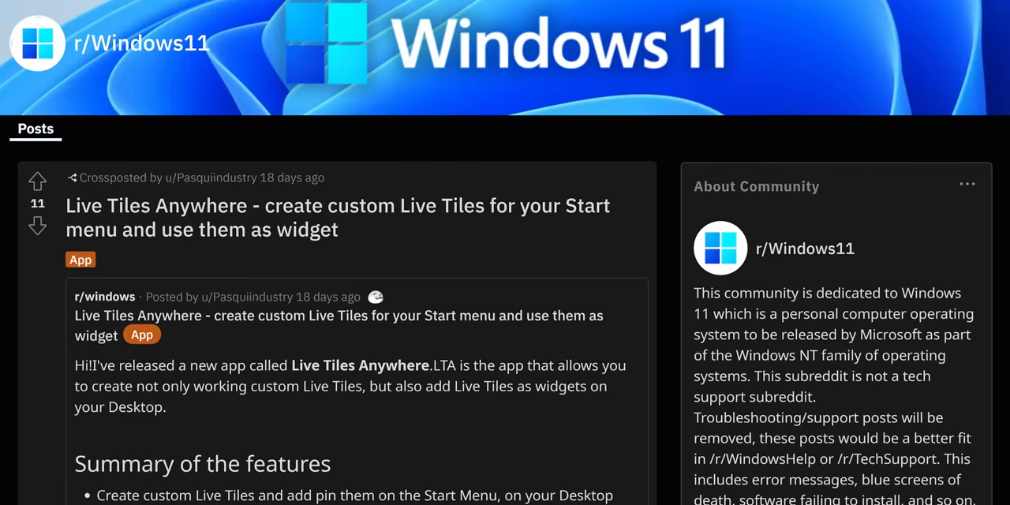
scroll(down, 3)
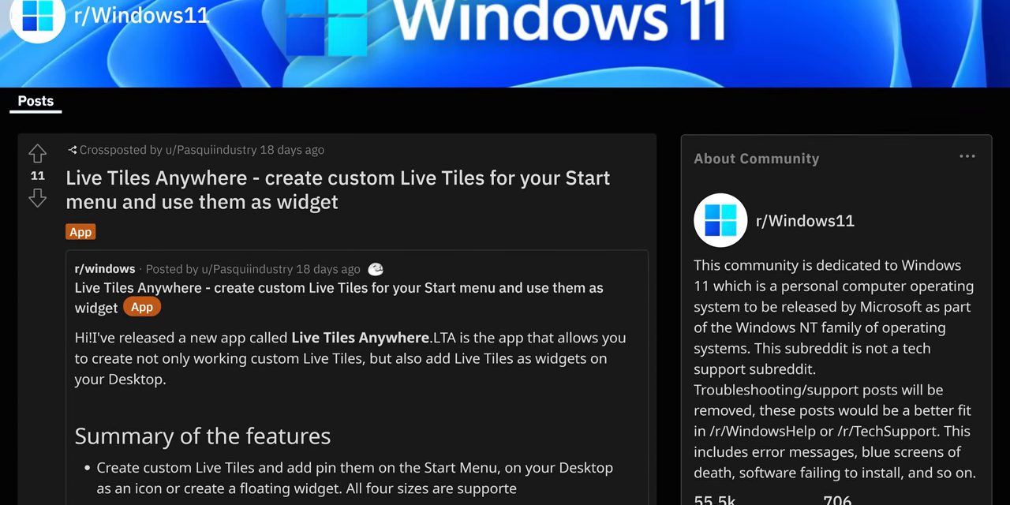
scroll(down, 3)
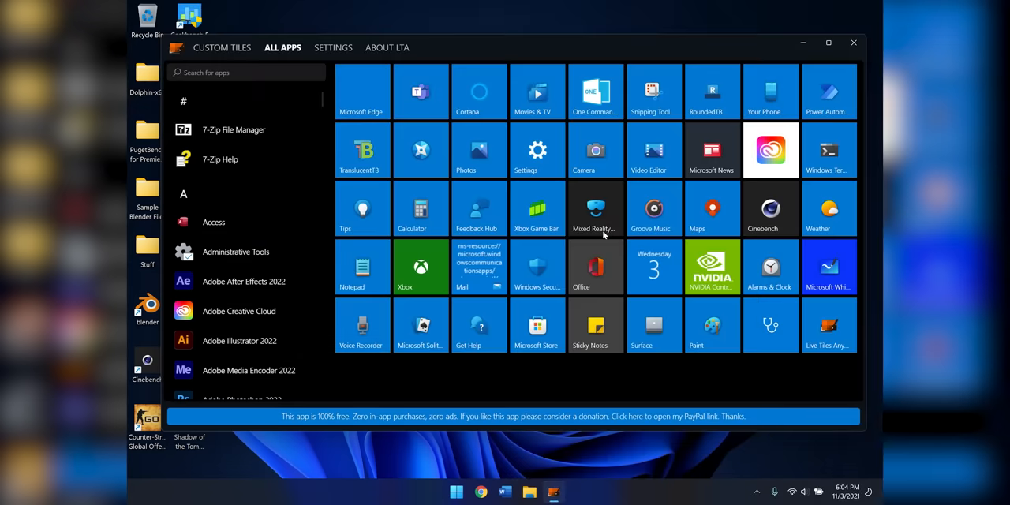
Step: View the Microsoft Teams tile's Visual branding and Element to execute settings
click(853, 43)
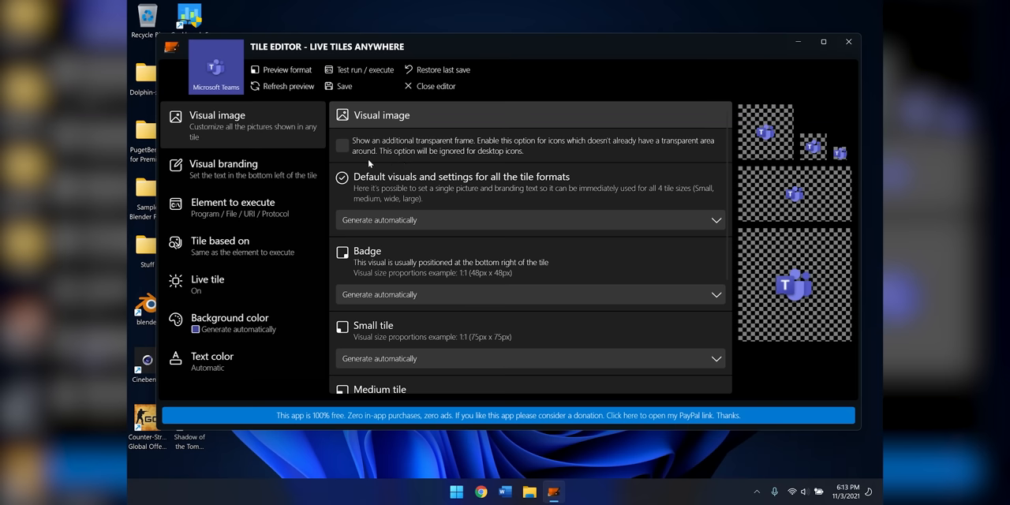
click(224, 168)
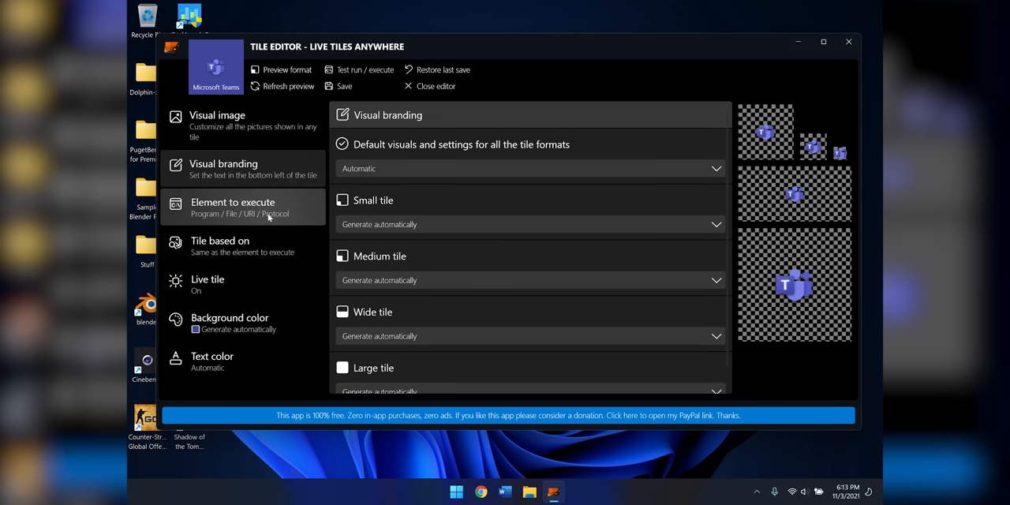
click(232, 207)
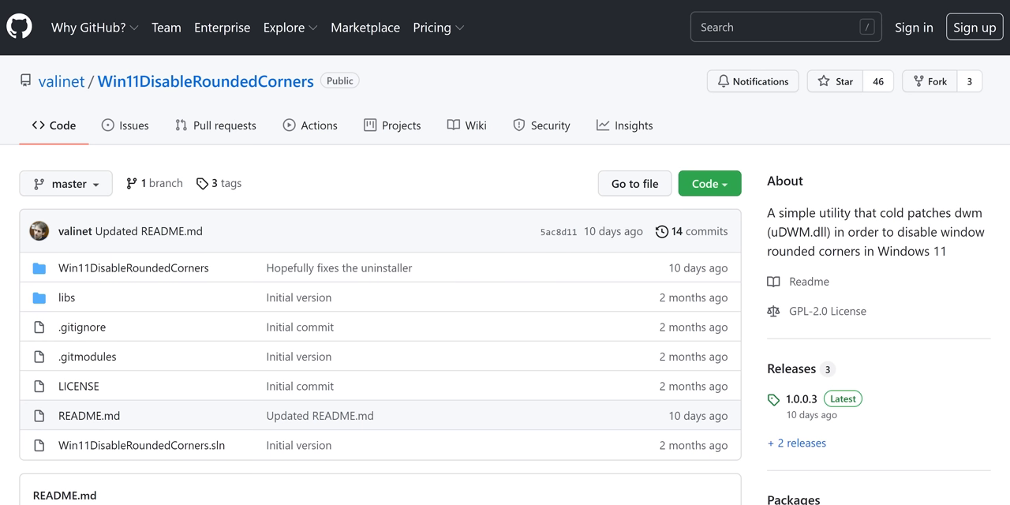
Step: Scroll to the Win11DisableRoundedCorners README, then bring up Edge from the taskbar
scroll(down, 3)
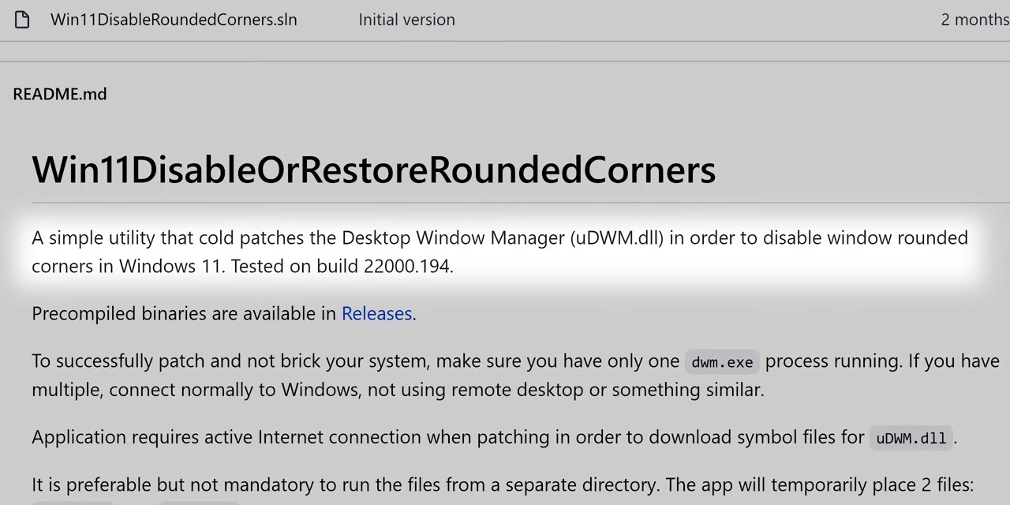
scroll(down, 3)
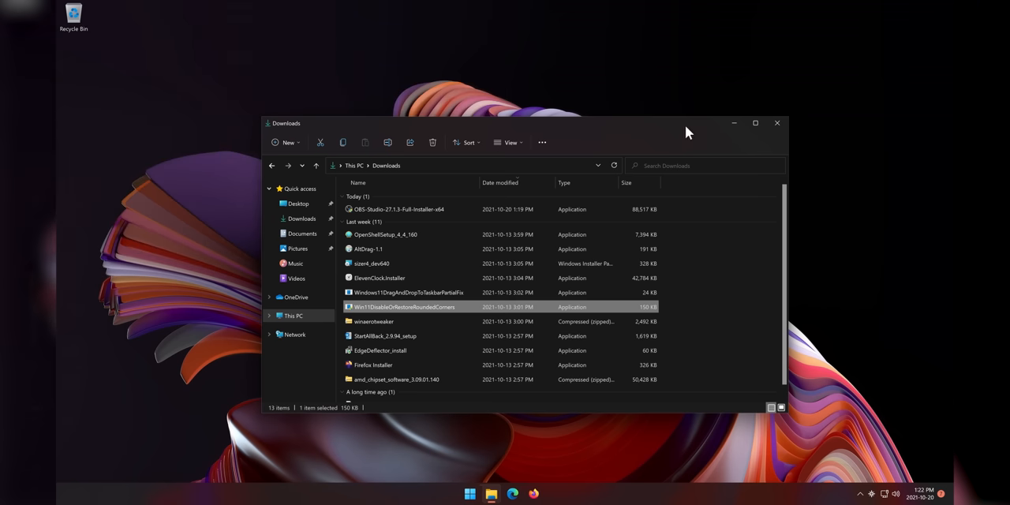
mouse_move(514, 493)
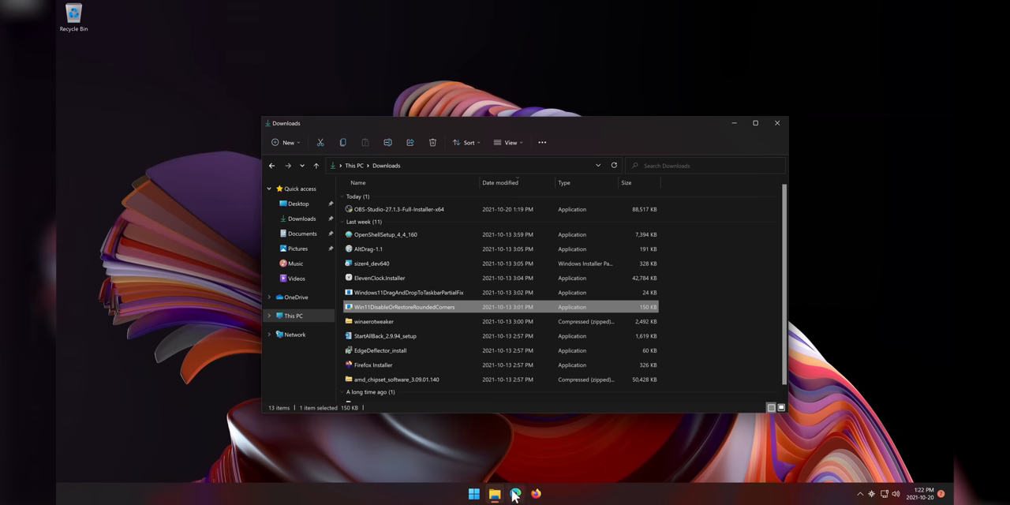
click(515, 494)
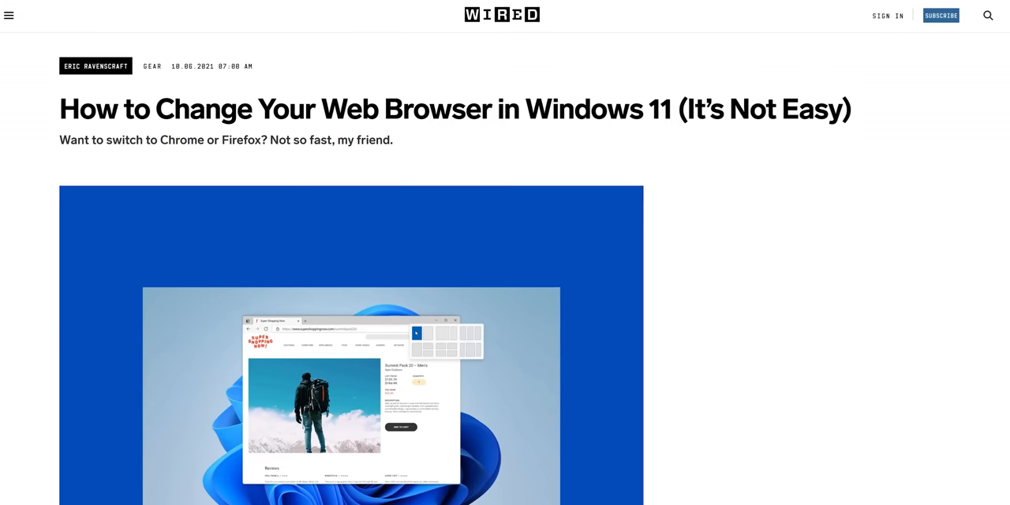
Step: Scroll Microsoft Edge's Default apps list showing .htm, .html and .pdf assigned to Edge
scroll(down, 3)
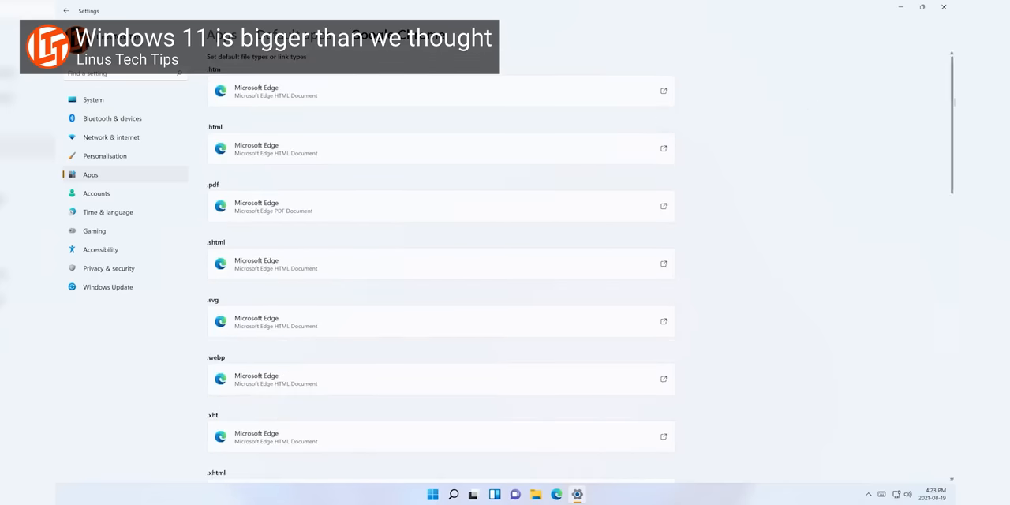
scroll(down, 3)
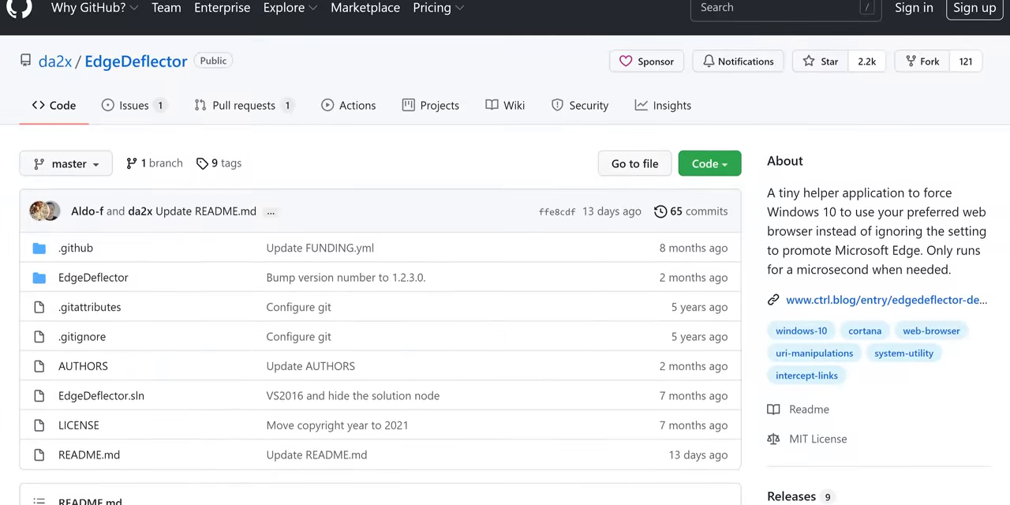
Step: Assign EdgeDeflector to the MICROSOFT-EDGE link type
scroll(down, 3)
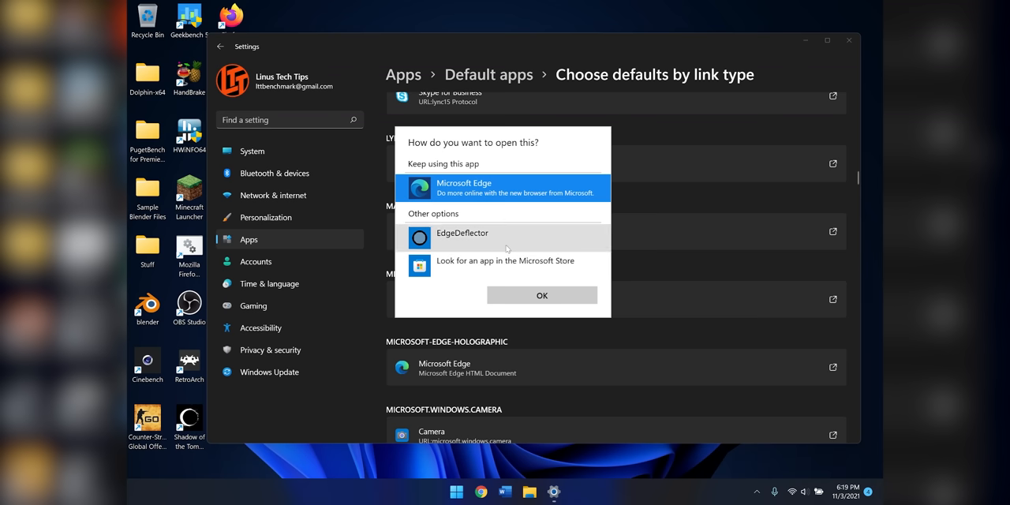
click(542, 294)
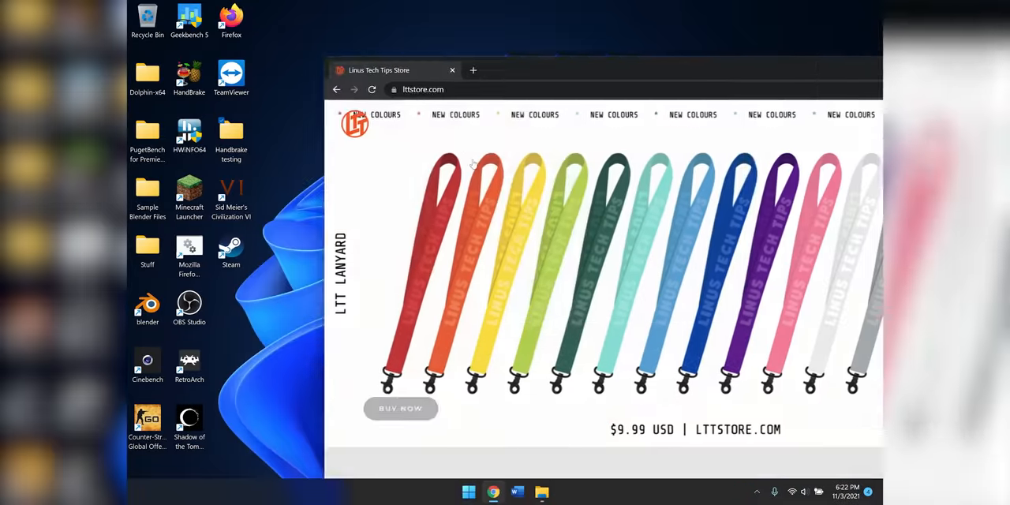
Step: Open a link that launches the LTT Store lanyard page in Chrome
click(845, 9)
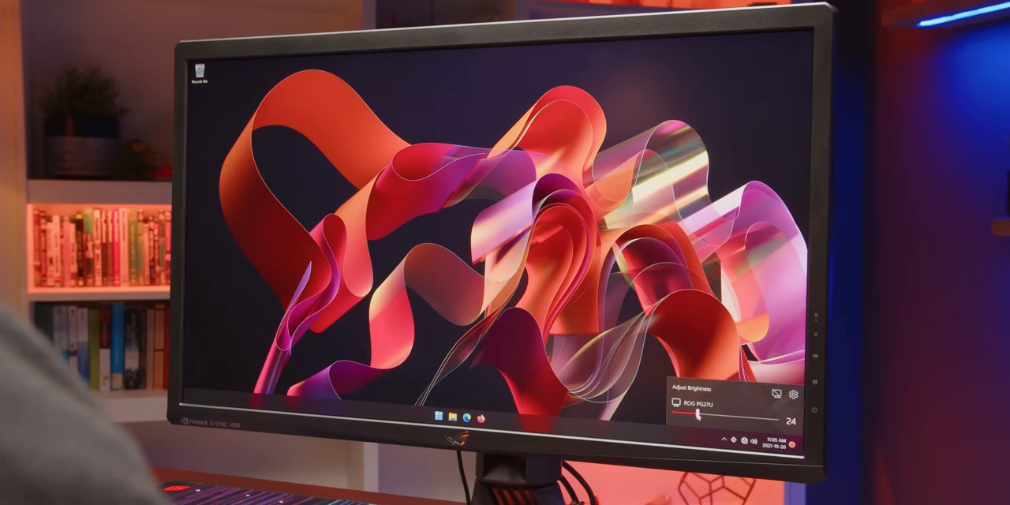
Step: Dim the ROG PG27U, raise the display's normalized minimum brightness to 20, and adjust both monitors
drag(726, 413, 674, 413)
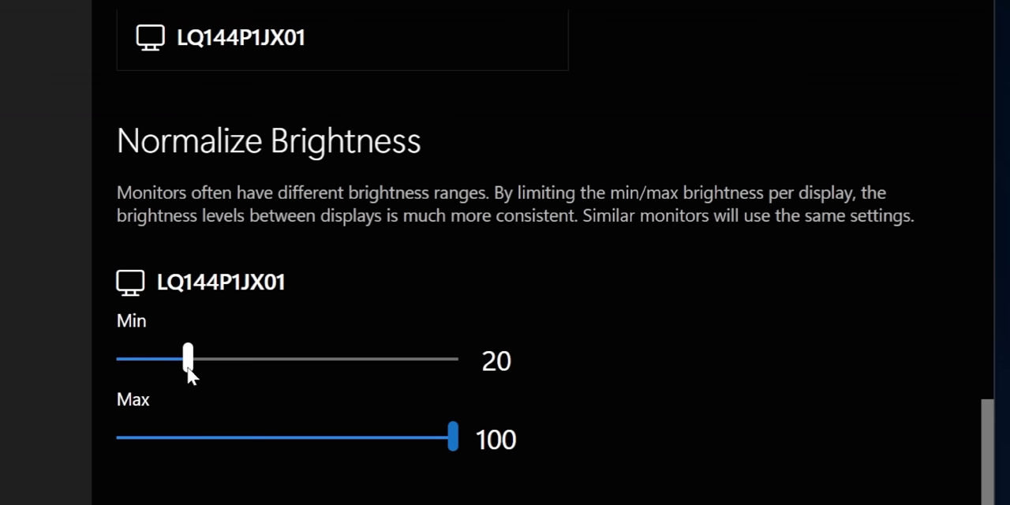
drag(452, 436, 424, 435)
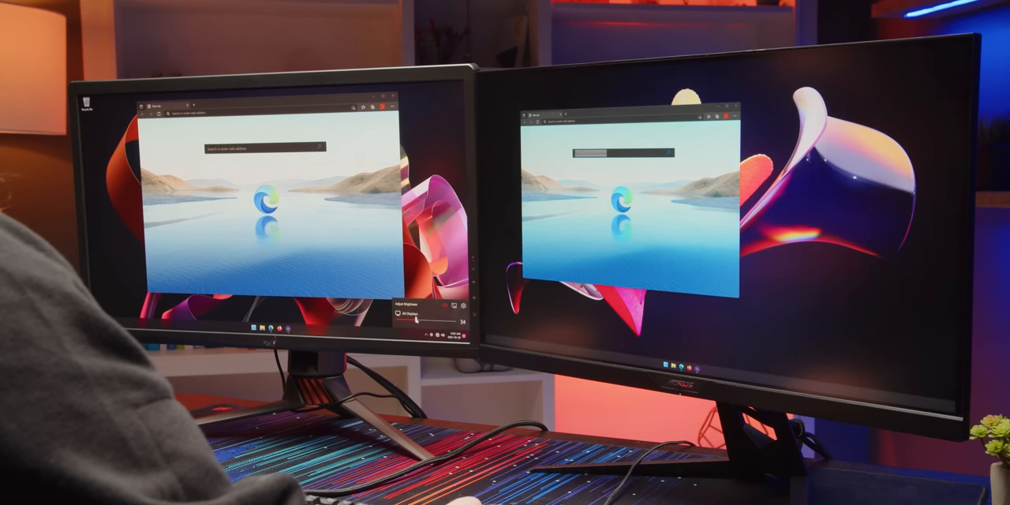
drag(438, 322, 461, 322)
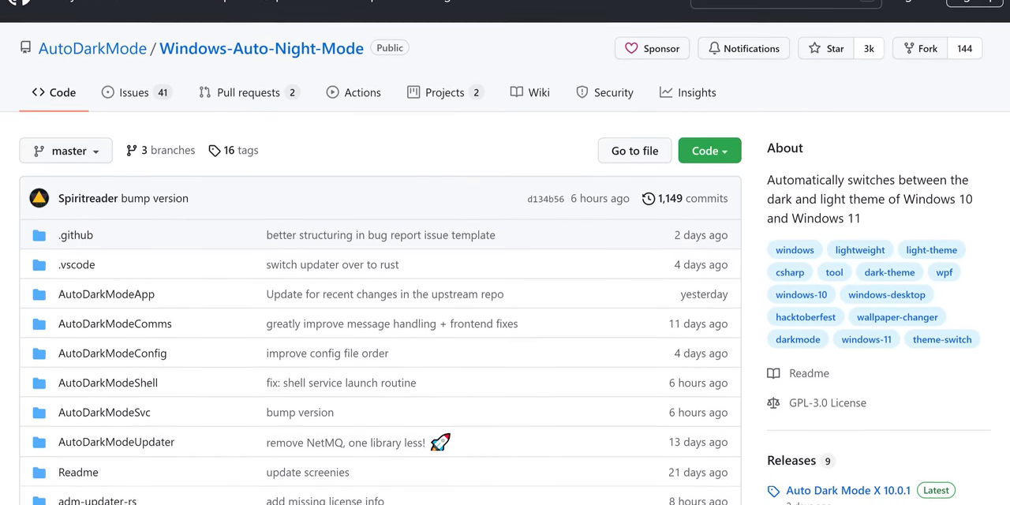
scroll(down, 3)
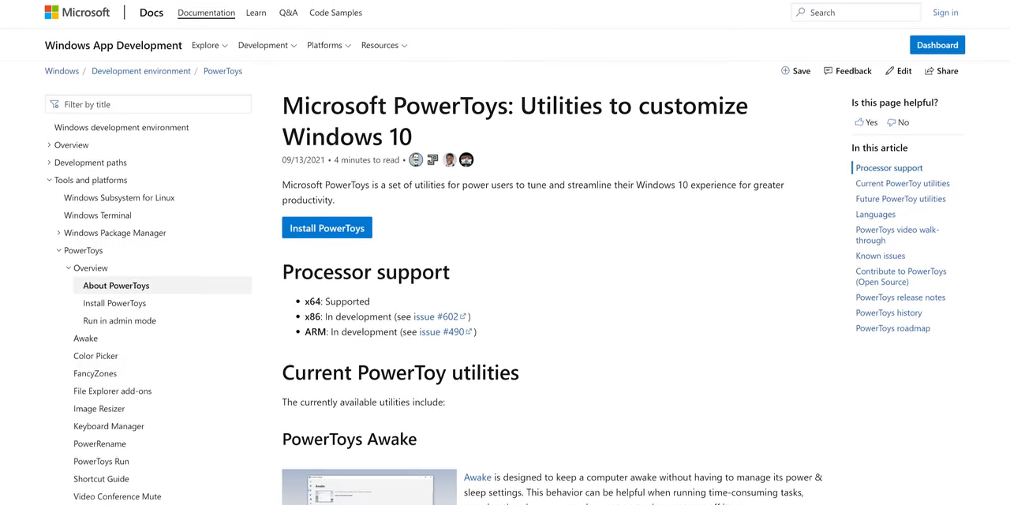
Step: Scroll through the PowerToys File Explorer add-ons documentation page
scroll(down, 3)
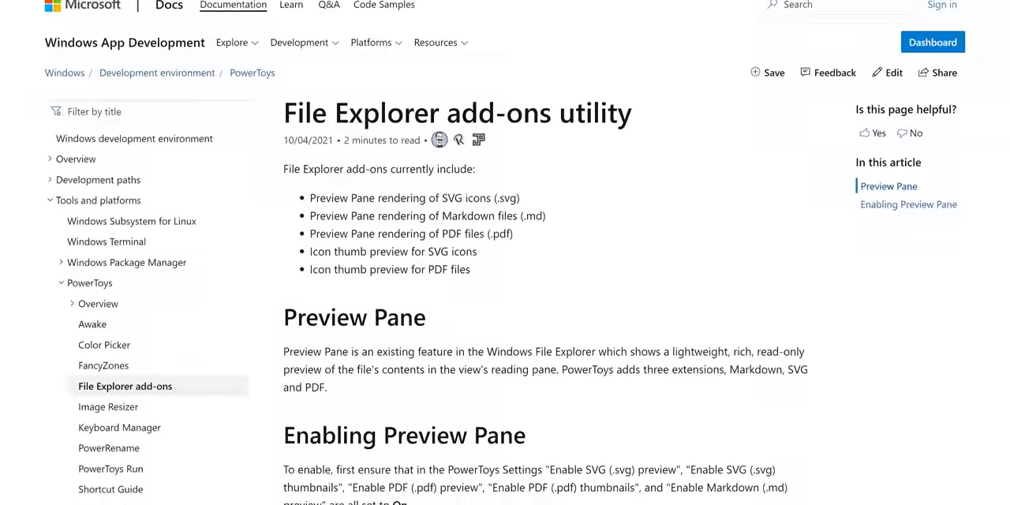
scroll(down, 3)
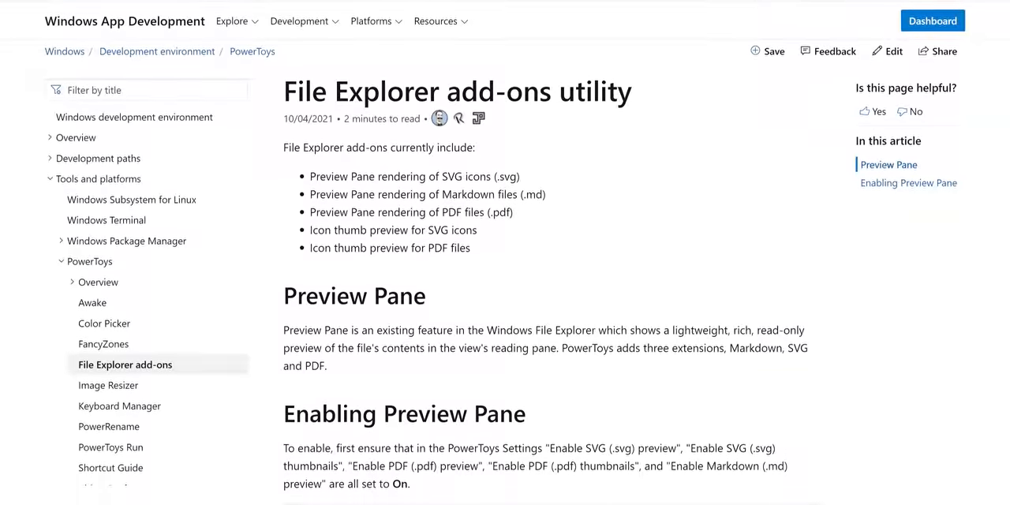
scroll(down, 3)
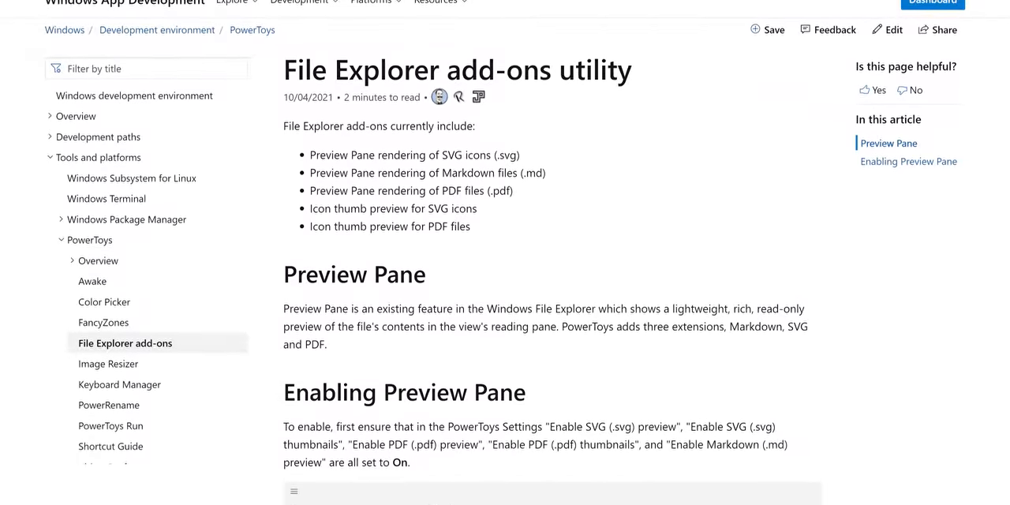
Step: Open the FancyZones utility article and scroll down through it
click(103, 322)
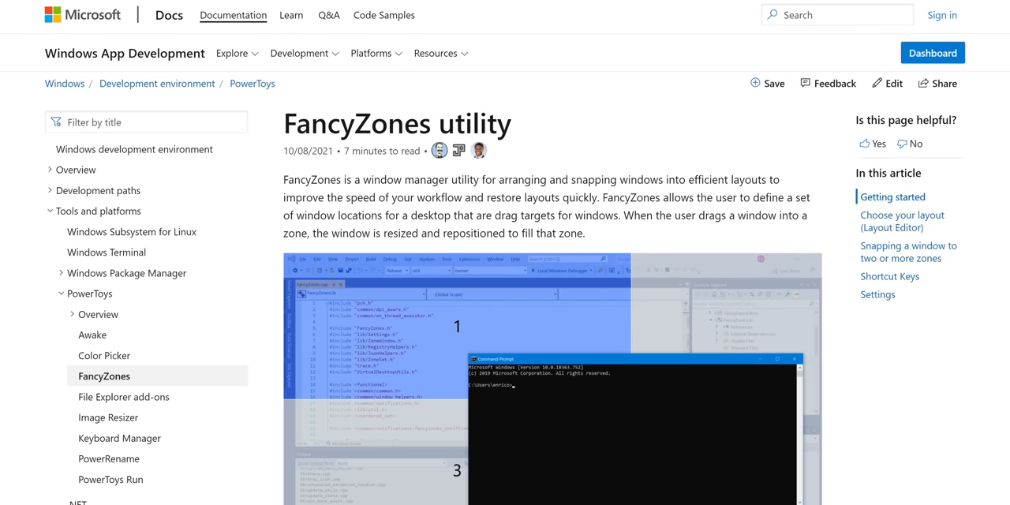
scroll(down, 3)
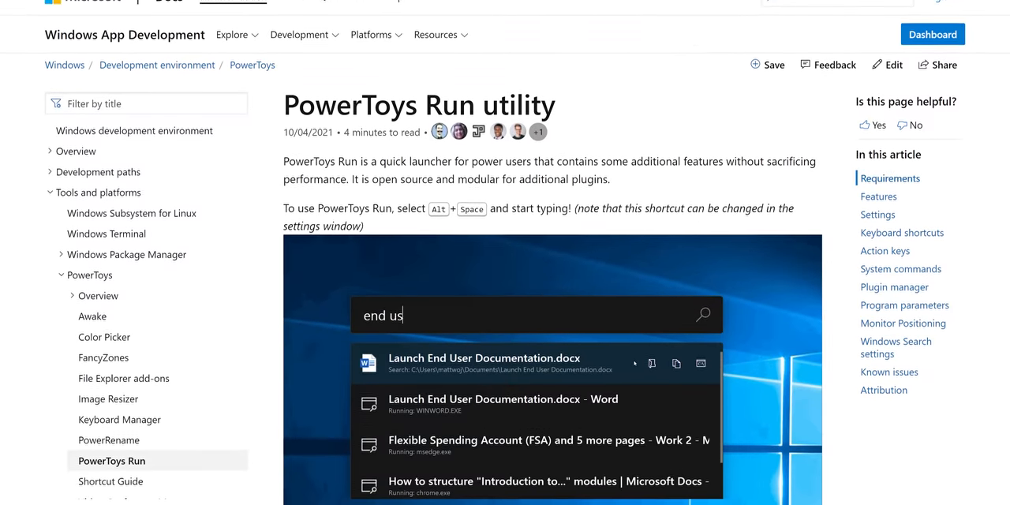
scroll(down, 3)
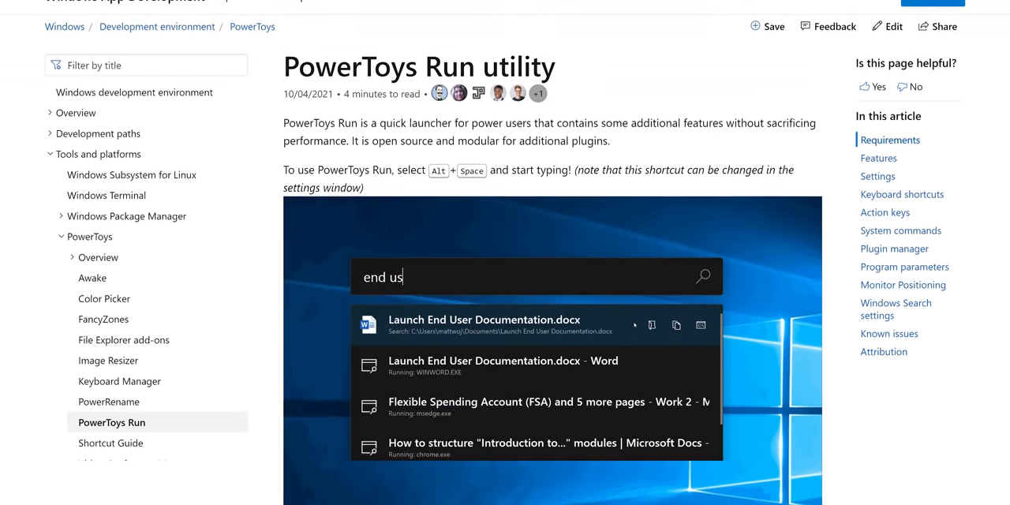
scroll(down, 3)
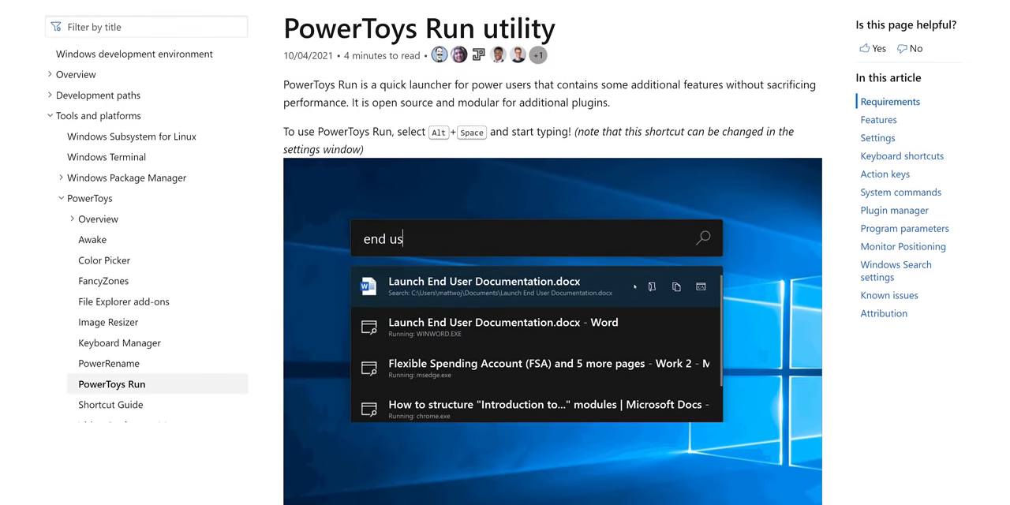
scroll(down, 3)
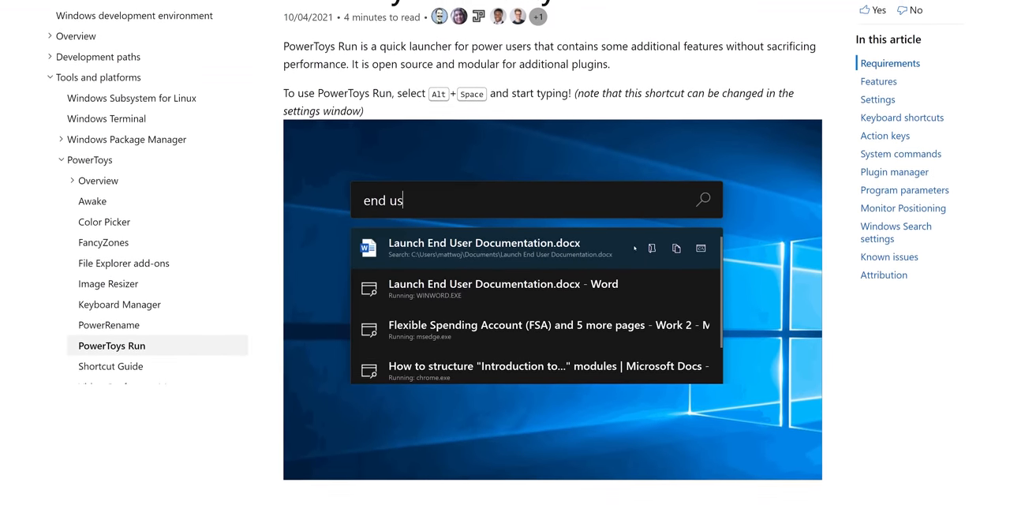